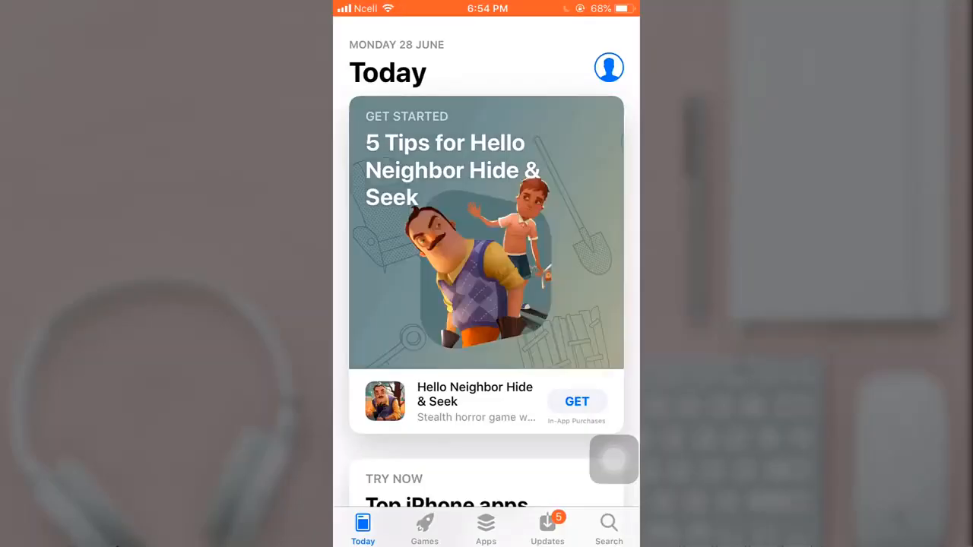
Go to the Search tab and focus the App Store search field.
{"action": "left_click", "coordinate": [609, 528]}
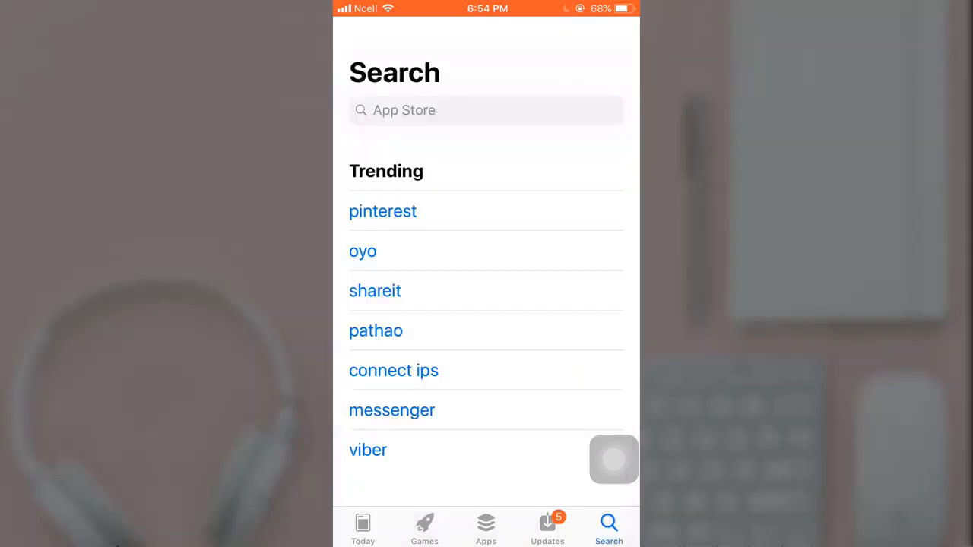
{"action": "left_click", "coordinate": [487, 110]}
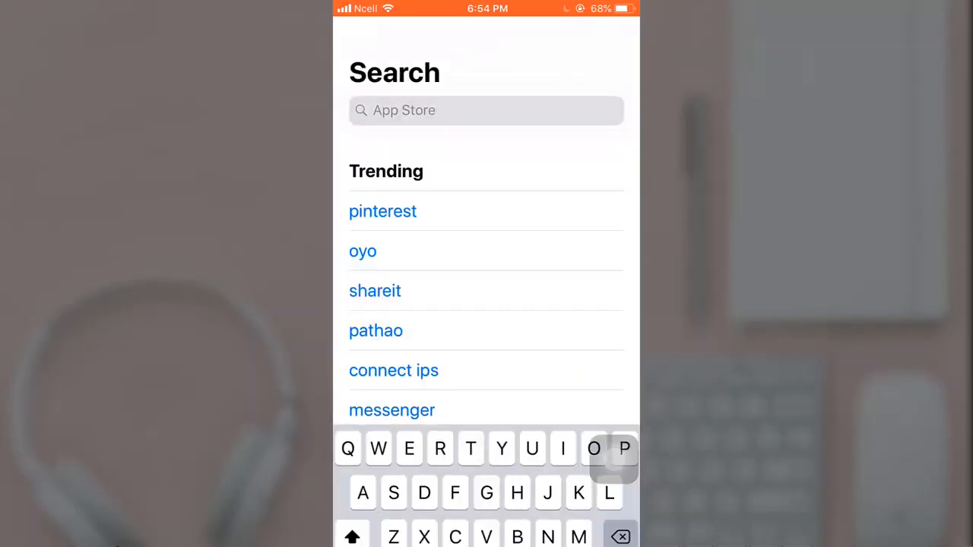
Search for 'Zoom', open the ZOOM Cloud Meetings listing and start its download.
{"action": "type", "text": "Z"}
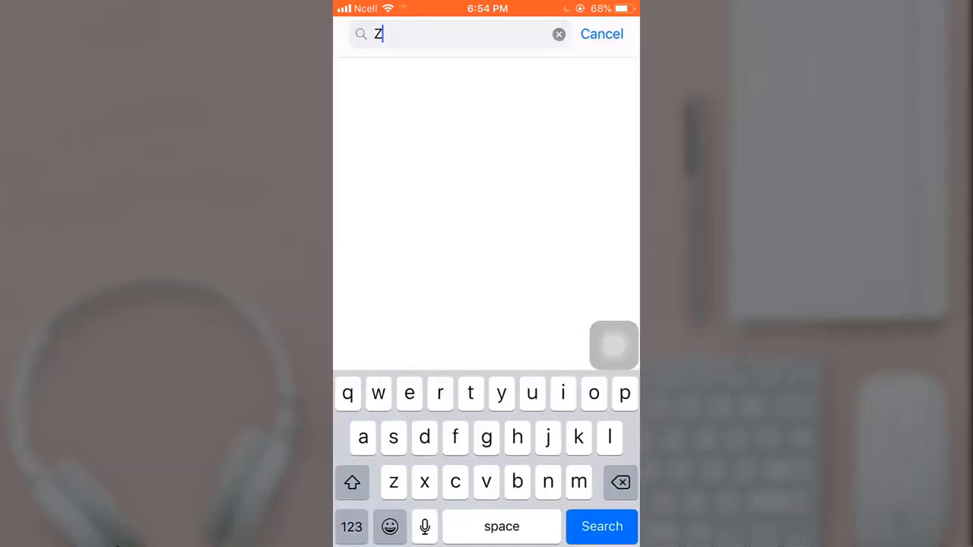
{"action": "type", "text": "oom"}
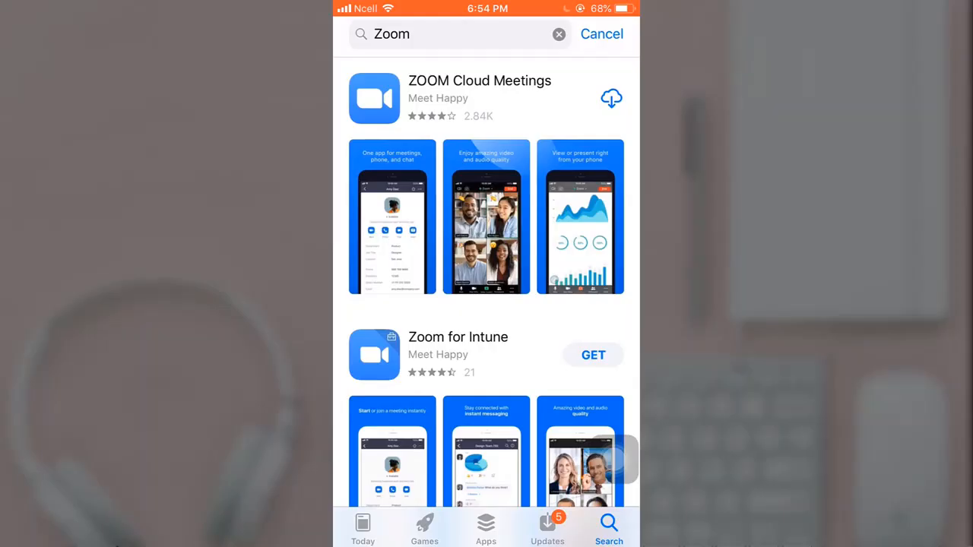
{"action": "left_click", "coordinate": [479, 80]}
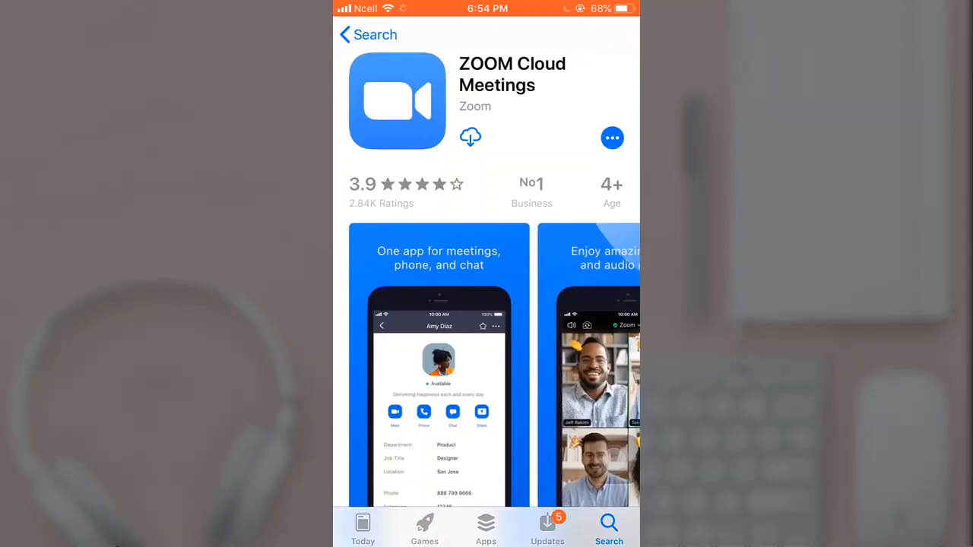
{"action": "left_click", "coordinate": [469, 137]}
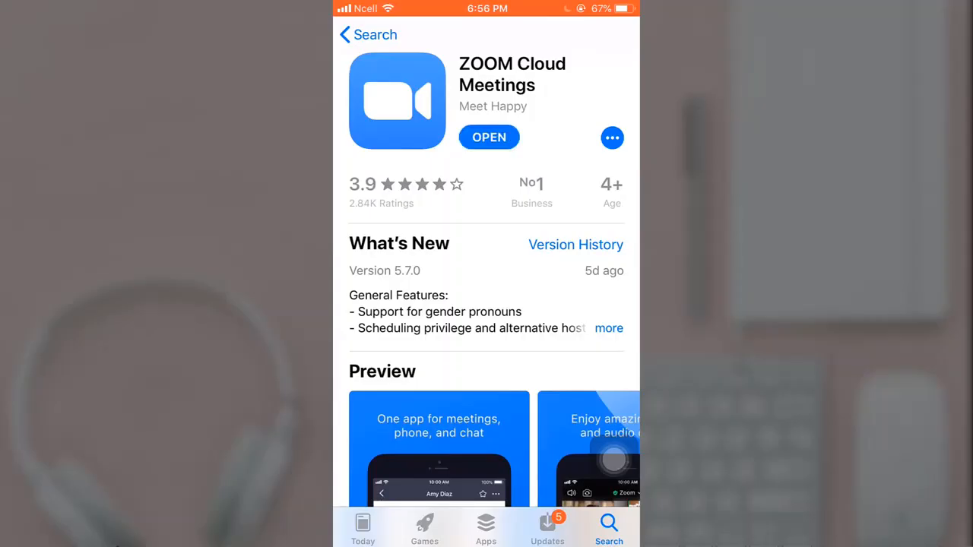
Open the newly installed ZOOM Cloud Meetings app.
{"action": "left_click", "coordinate": [489, 137]}
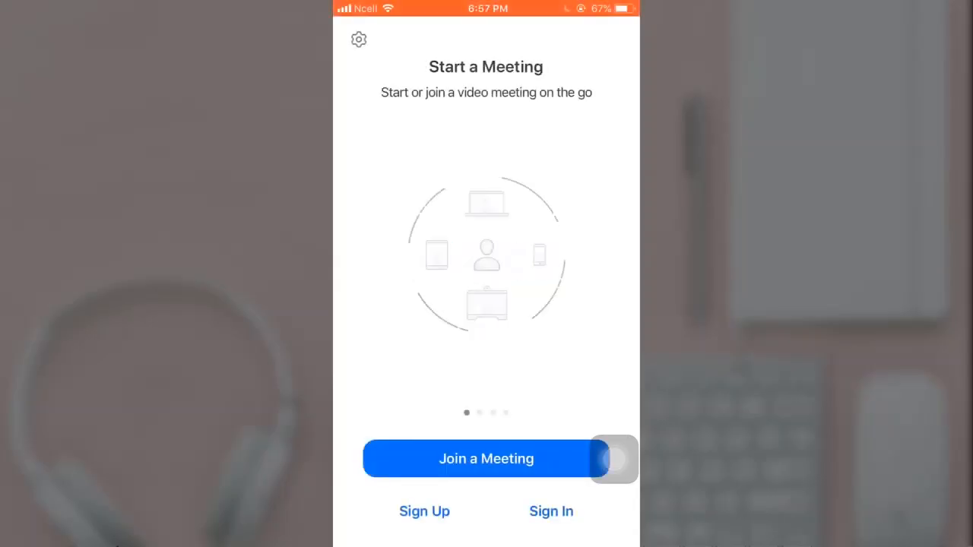